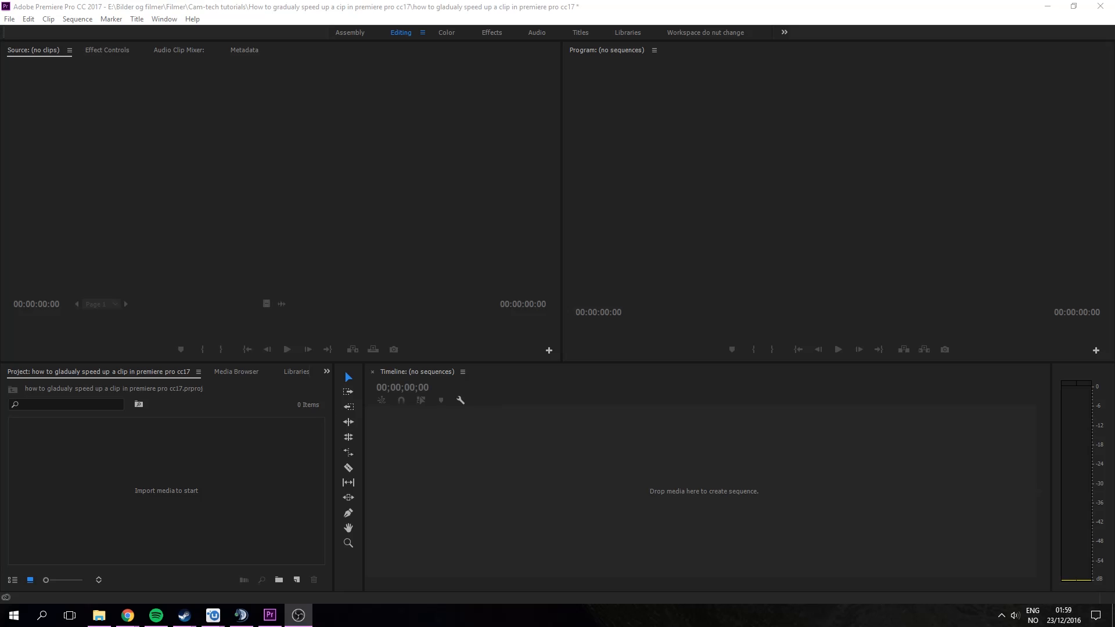
mouse_move(515, 460)
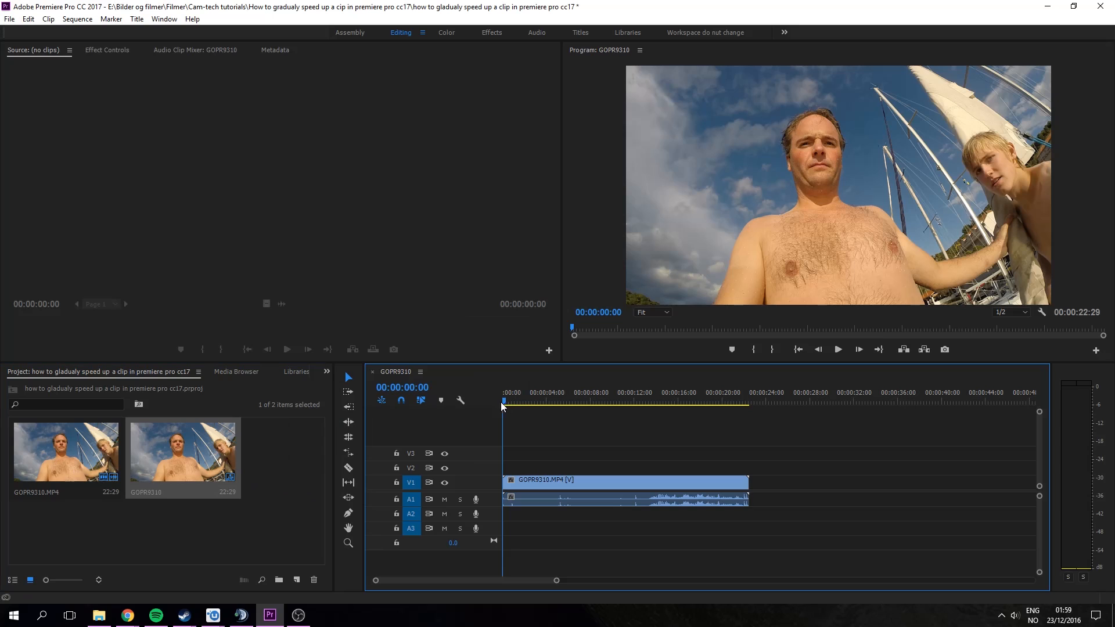
Select the GoPro clip and show its Time Remapping speed line on track V1.
click(624, 401)
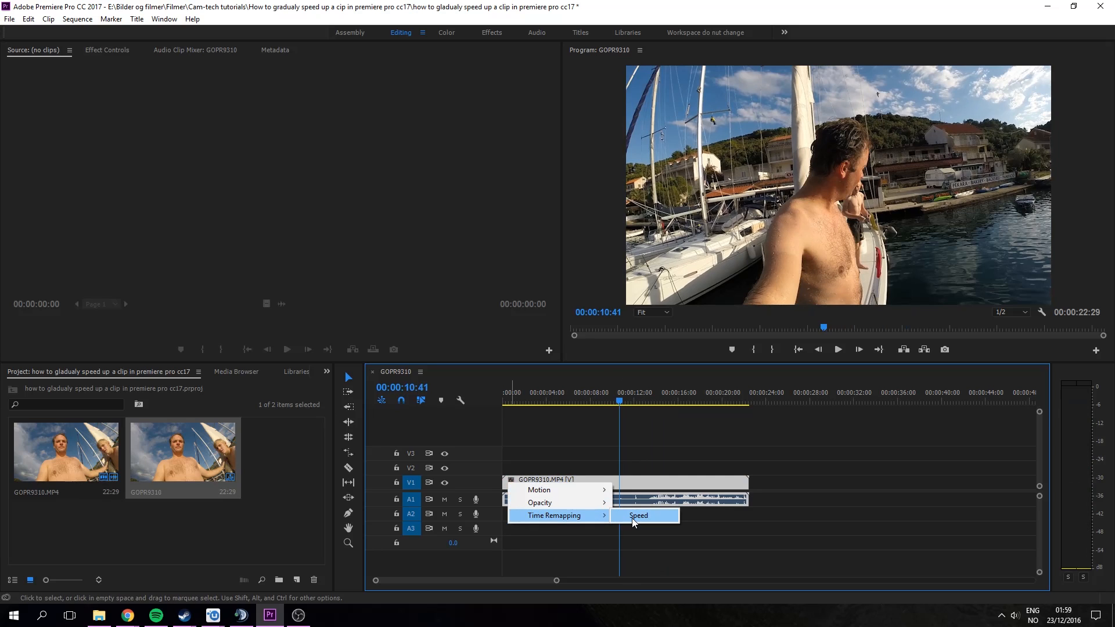
click(639, 516)
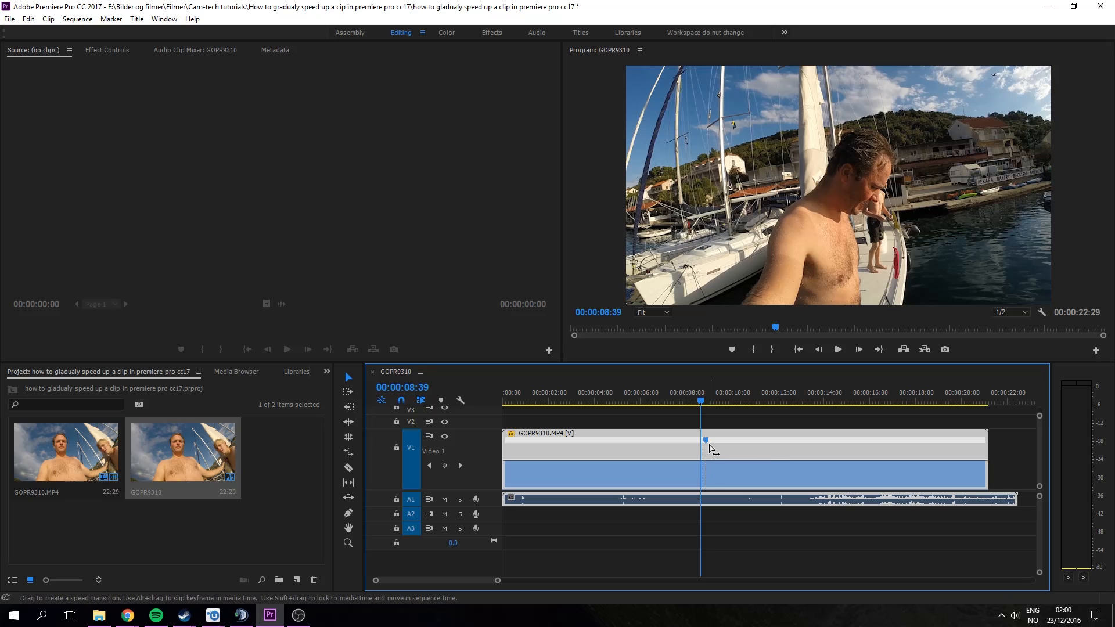
Split the speed keyframe into a ramp, slip it, and lower the following speed so the clip ends at 00:00:38:17.
drag(707, 448, 740, 448)
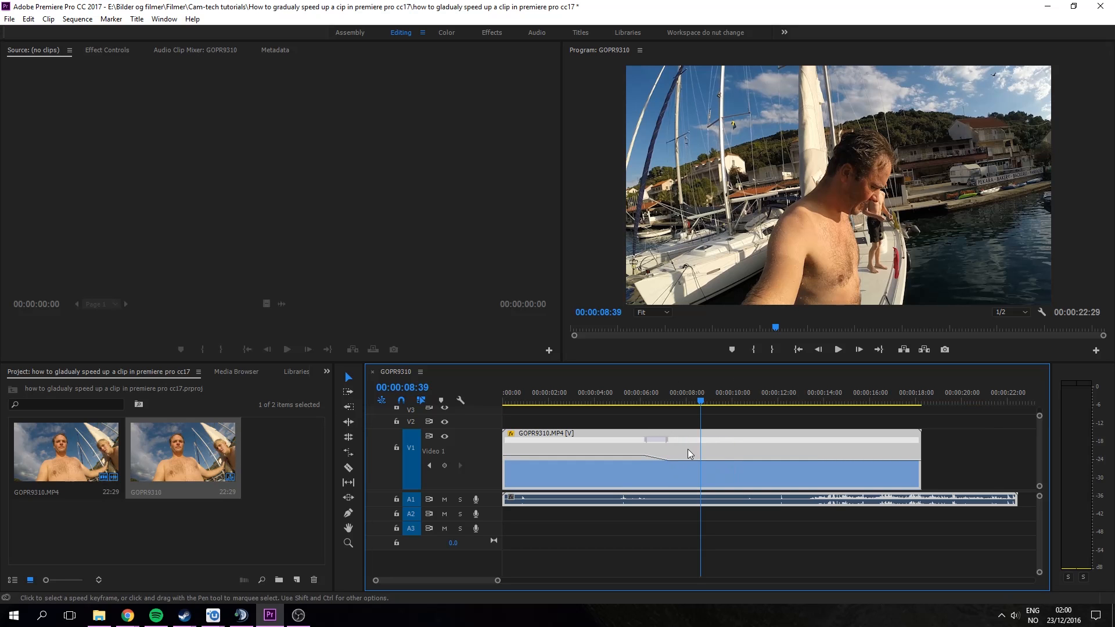
drag(690, 455, 648, 445)
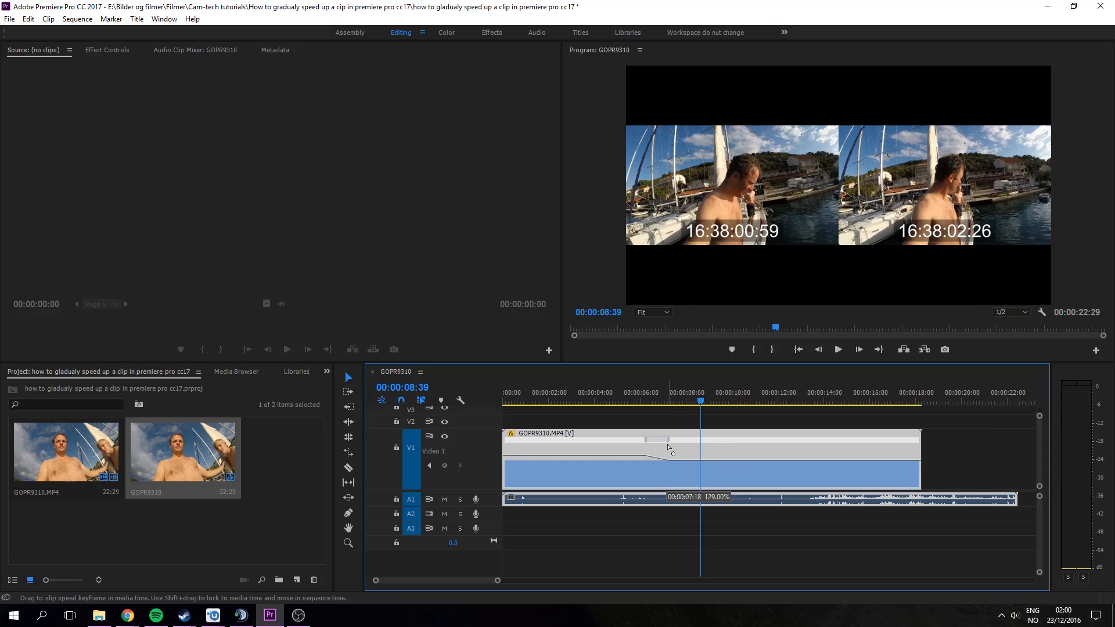
drag(669, 446, 670, 459)
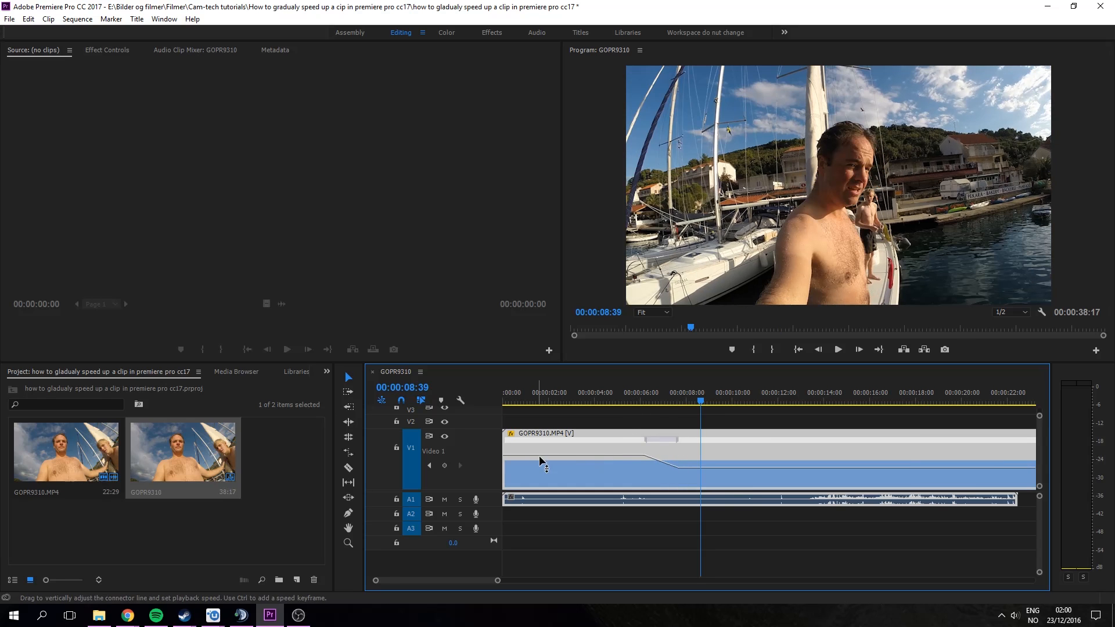
mouse_move(603, 463)
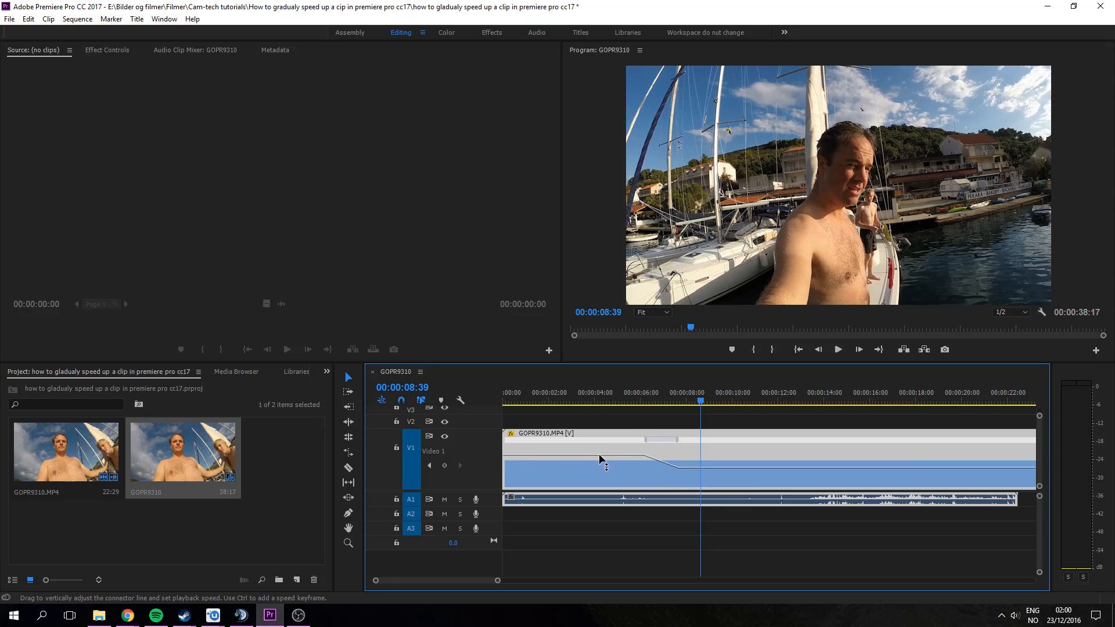
mouse_move(876, 475)
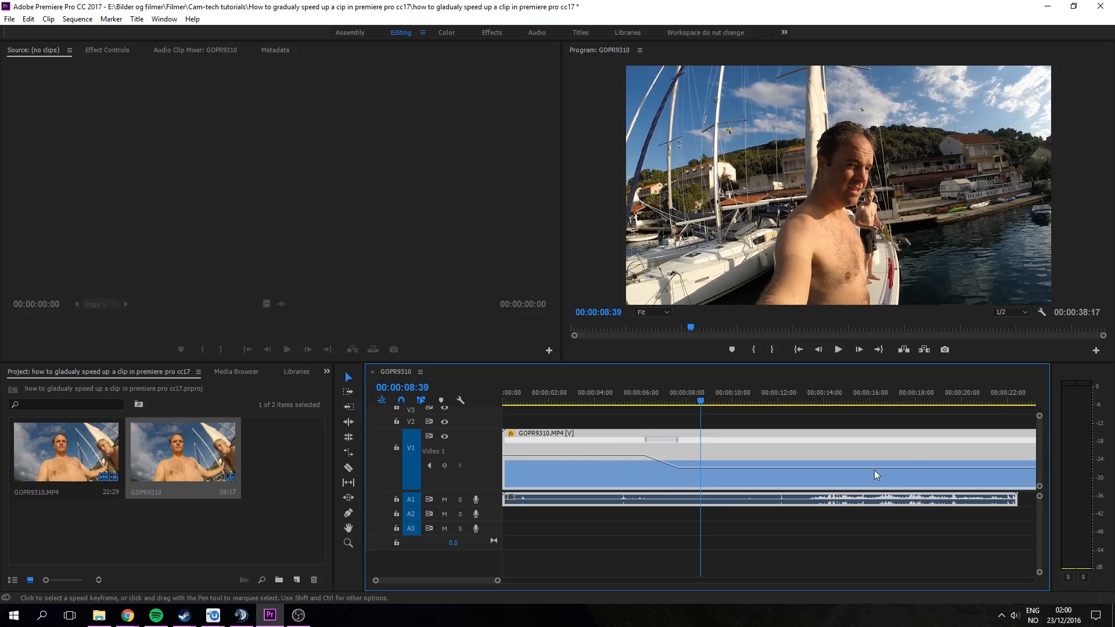
mouse_move(616, 455)
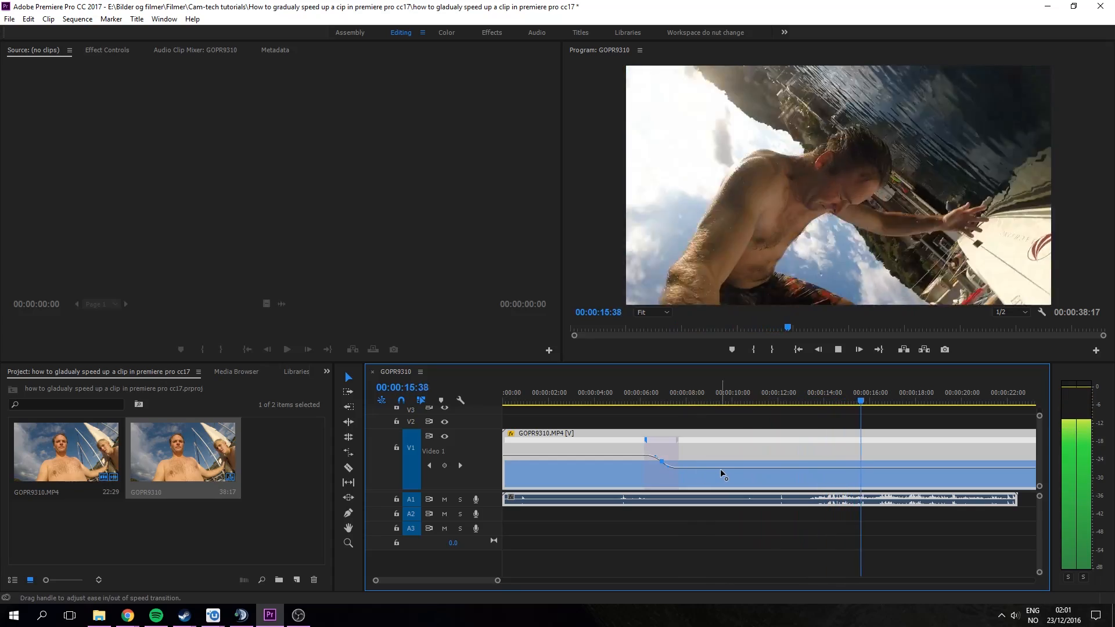
click(640, 402)
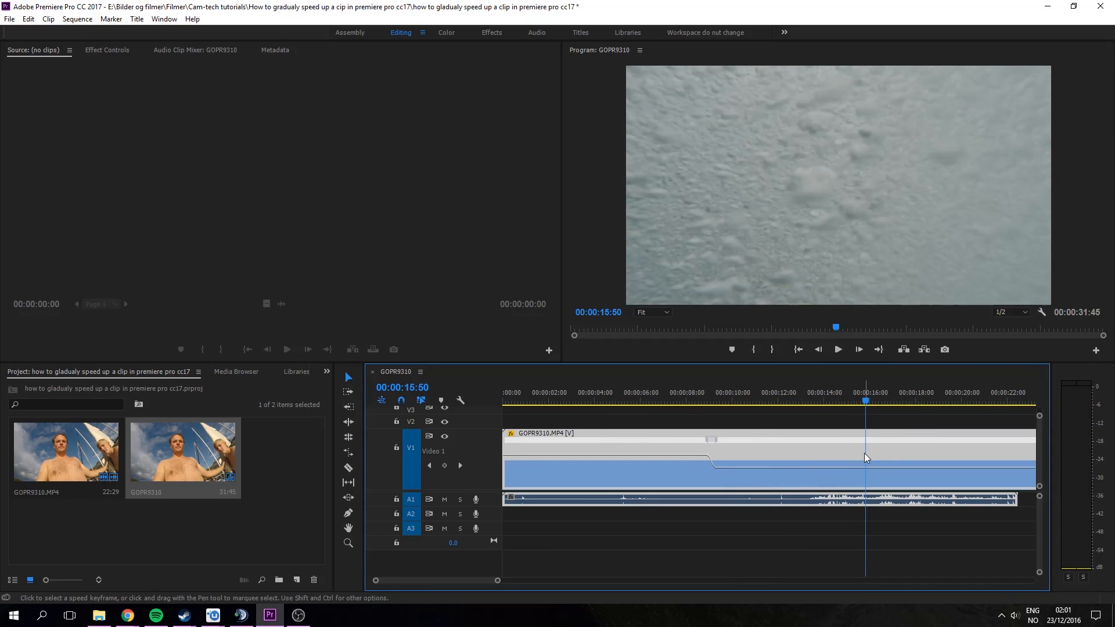
mouse_move(837, 466)
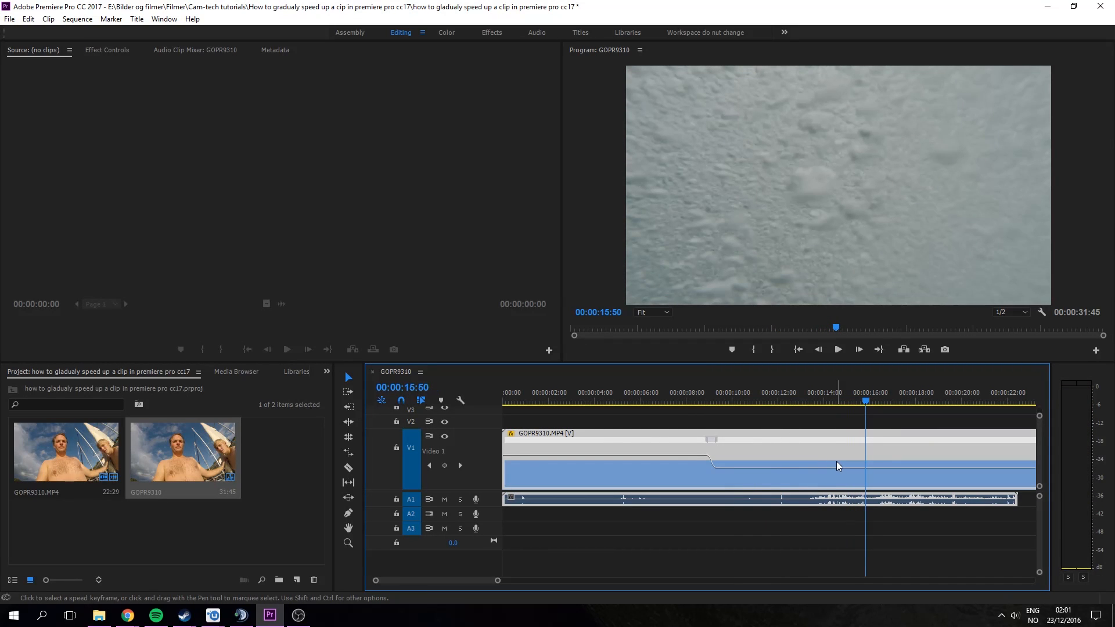